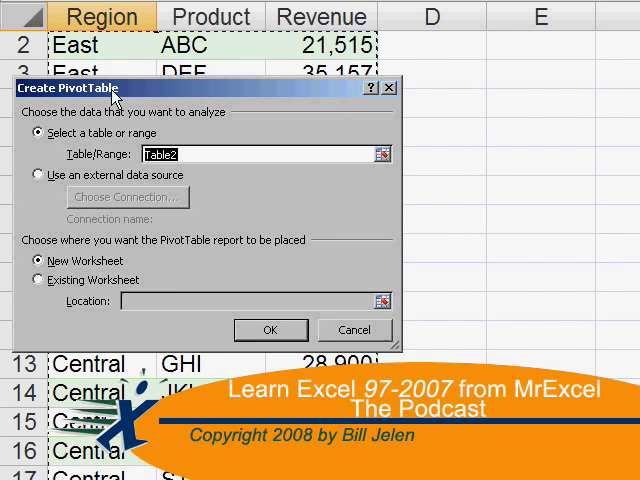
Step: Select a cell in the ColorChecker grid of coloured, numbered cells
{"action": "left_click", "coordinate": [270, 330]}
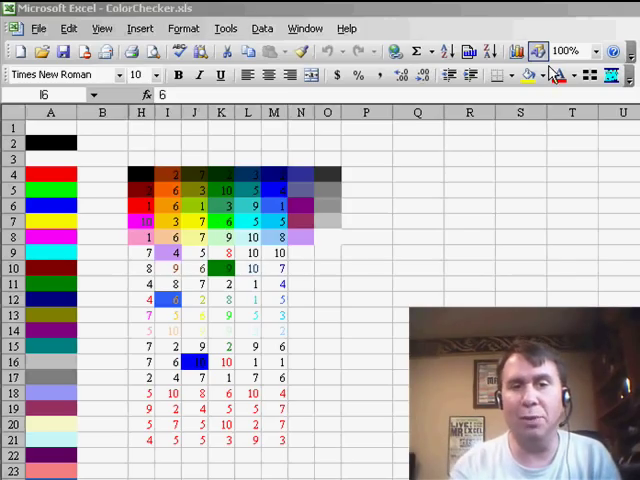
Step: Show the Fill Color palette beside the sheet and select cells in the colour grid
{"action": "left_click", "coordinate": [544, 76]}
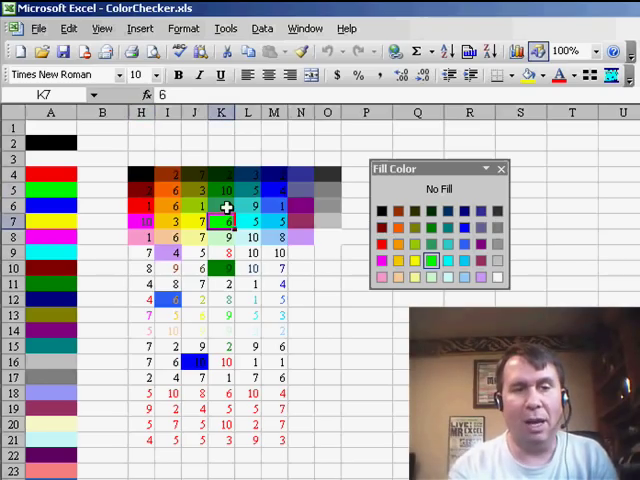
{"action": "left_click", "coordinate": [220, 190]}
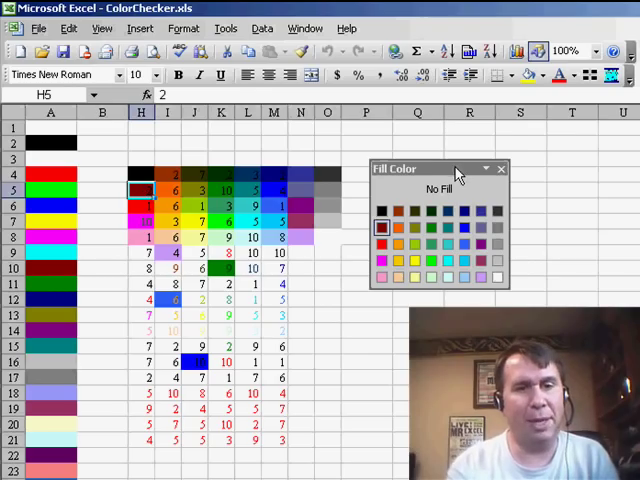
{"action": "left_click", "coordinate": [502, 168]}
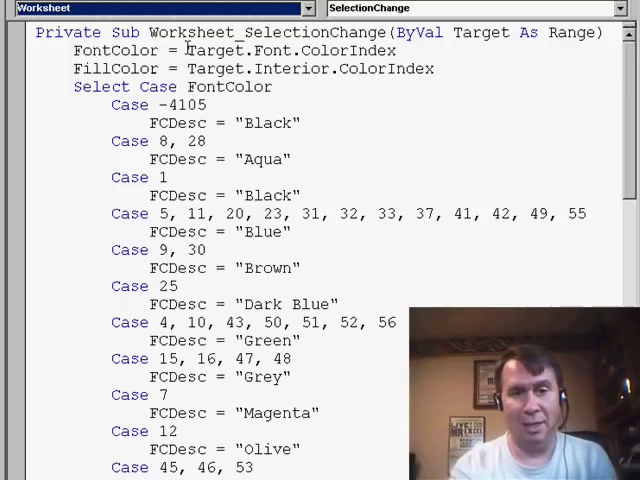
{"action": "mouse_move", "coordinate": [356, 72]}
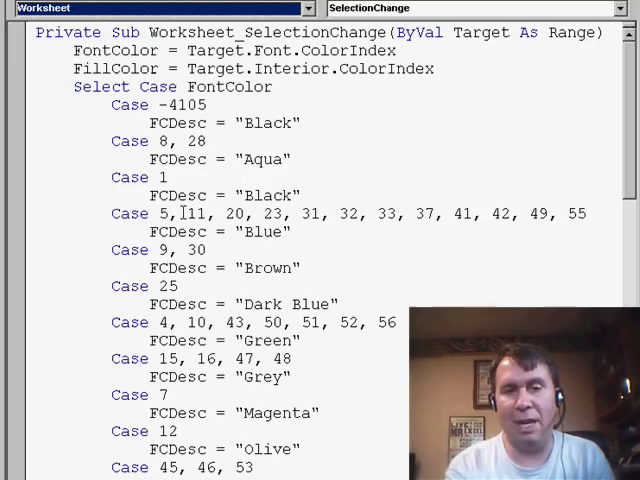
{"action": "mouse_move", "coordinate": [268, 232]}
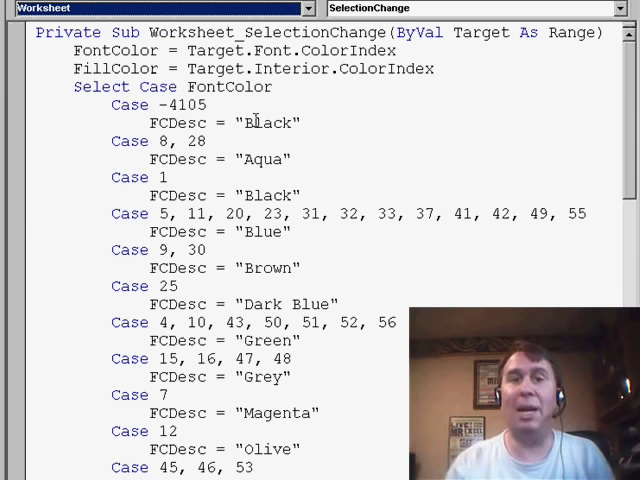
Step: Scroll the macro down through the Select Case FillColor block to Application.StatusBar and End Sub
{"action": "scroll", "scroll_direction": "down", "scroll_amount": 3}
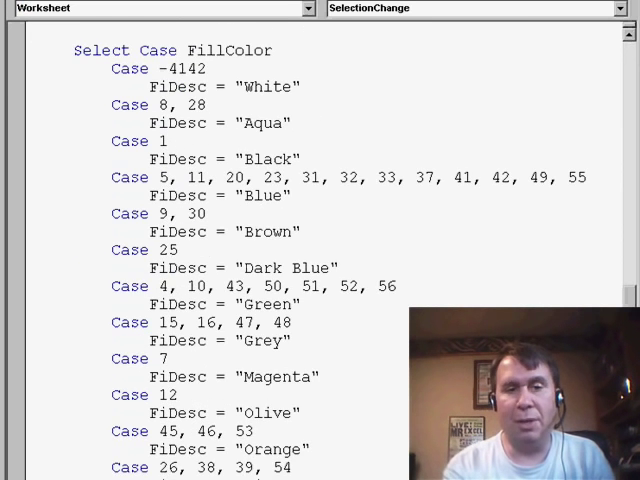
{"action": "scroll", "scroll_direction": "down", "scroll_amount": 3}
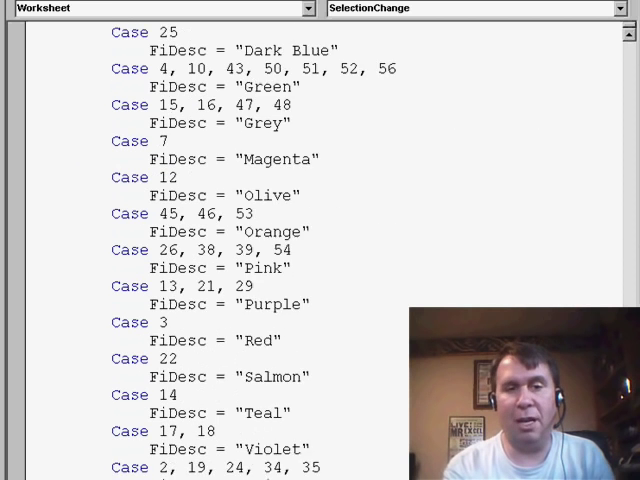
{"action": "scroll", "scroll_direction": "down", "scroll_amount": 3}
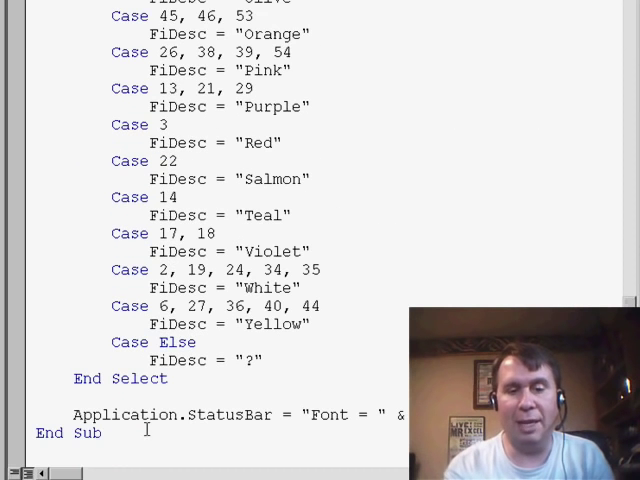